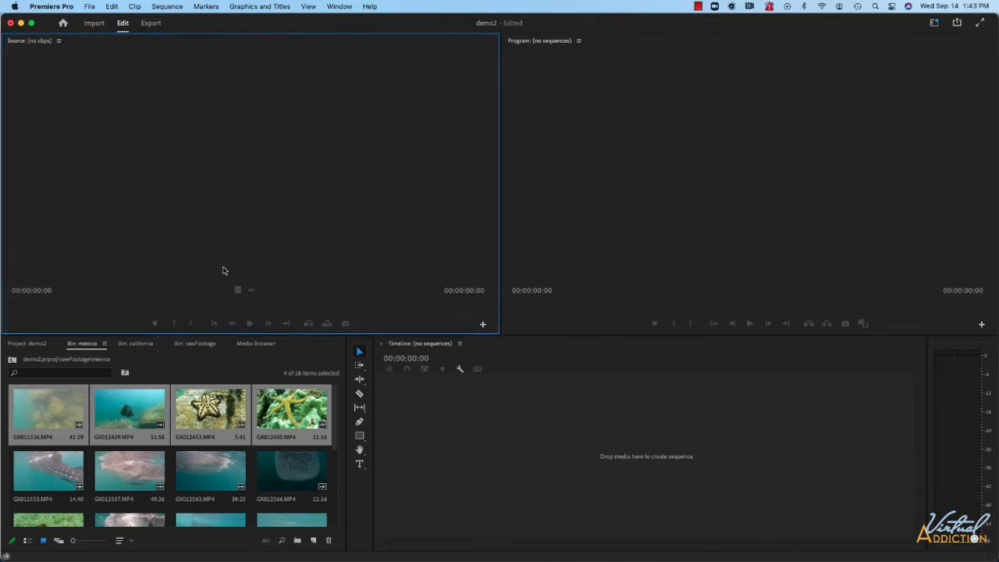
pyautogui.moveTo(220, 260)
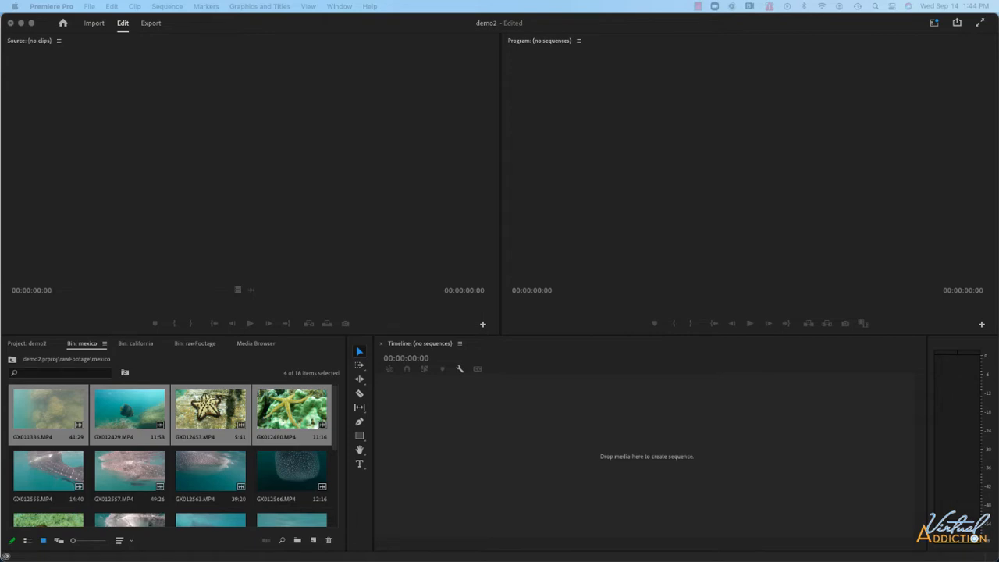
pyautogui.moveTo(68, 413)
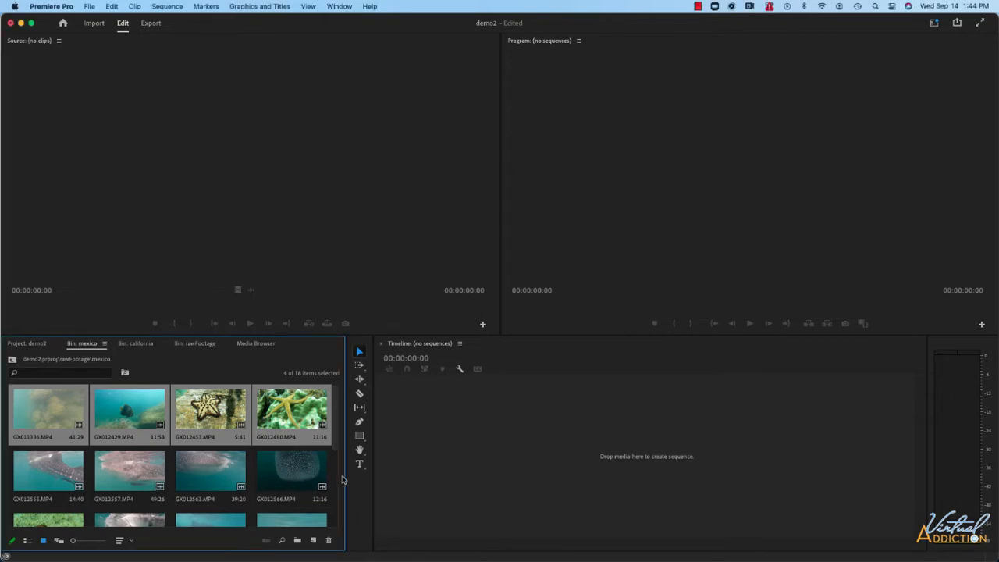
# Load the turtle, fish and coral-branch underwater clips from the bin into the Source Monitor
pyautogui.click(48, 409)
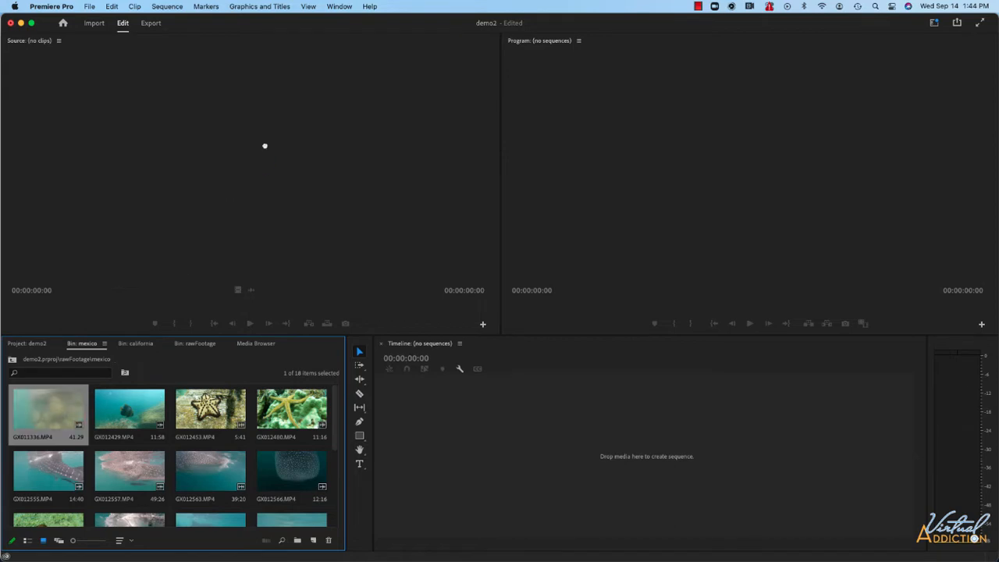
pyautogui.doubleClick(49, 409)
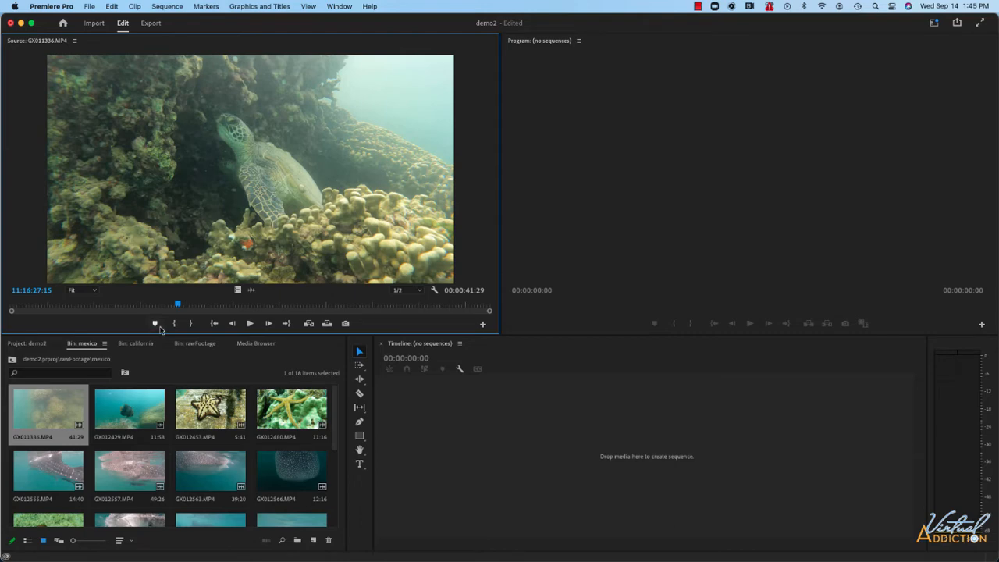
pyautogui.click(128, 409)
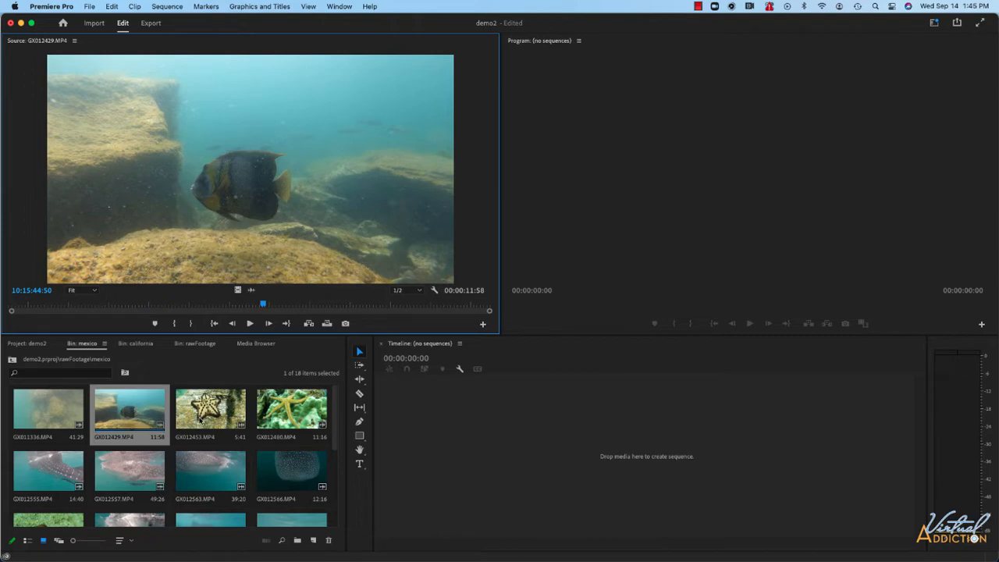
pyautogui.click(209, 409)
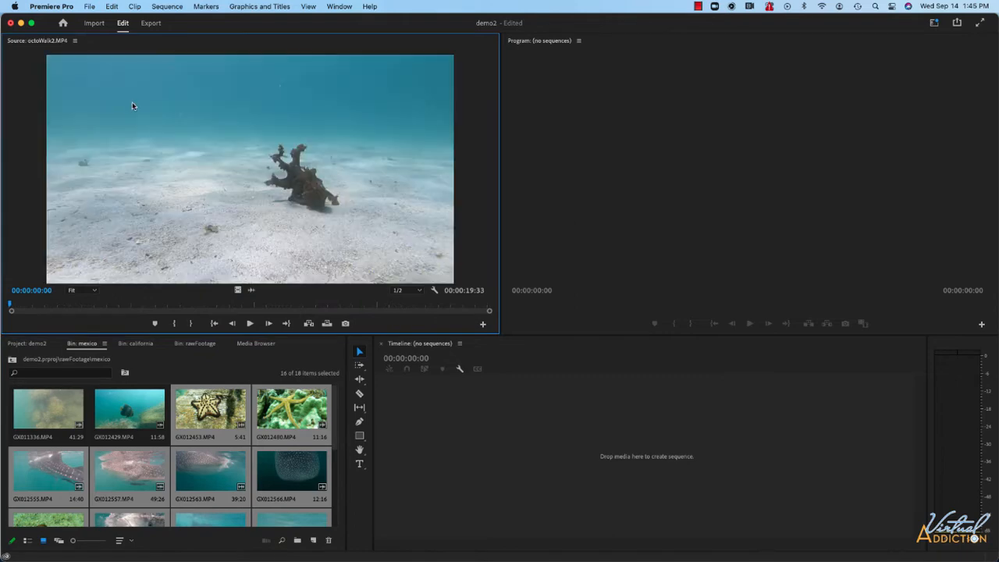
pyautogui.moveTo(79, 45)
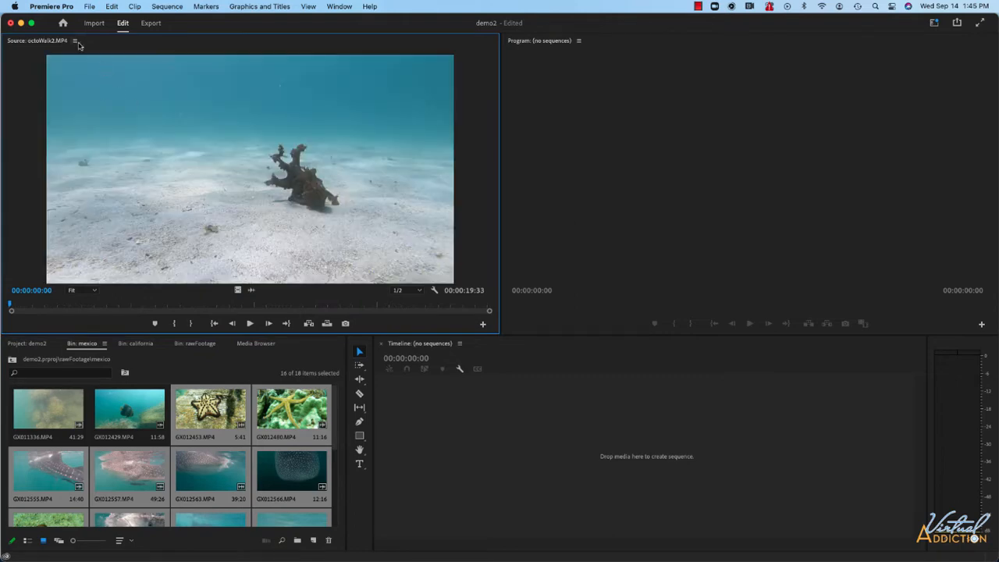
pyautogui.moveTo(76, 45)
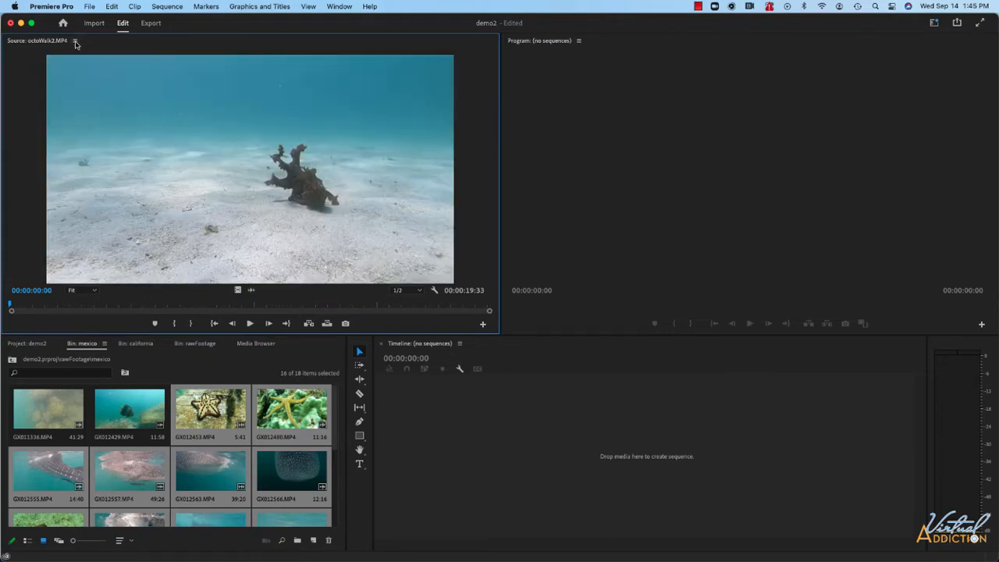
# Switch the Source Monitor back to the turtle clip GX011336.MP4 from its source list
pyautogui.click(74, 41)
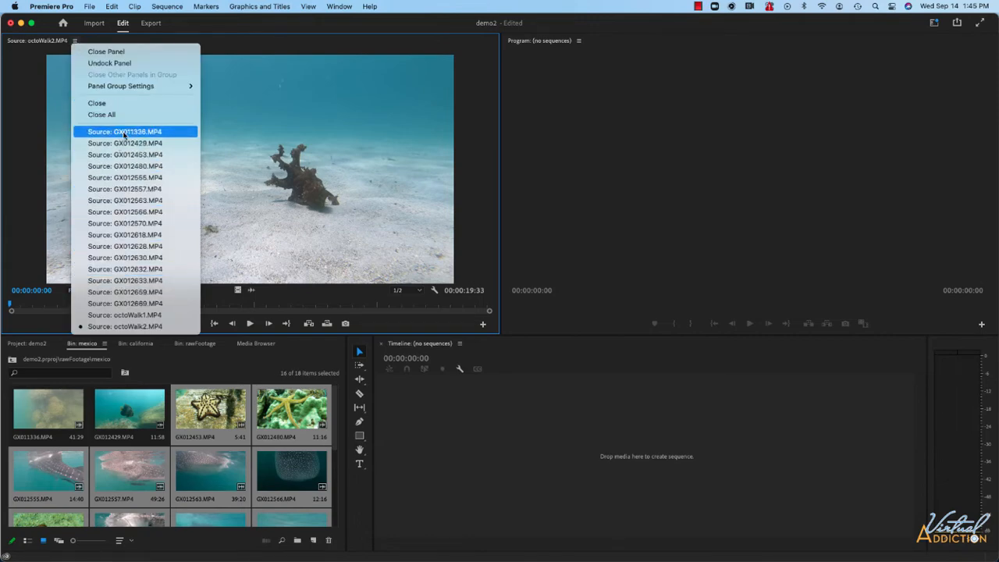
pyautogui.click(125, 131)
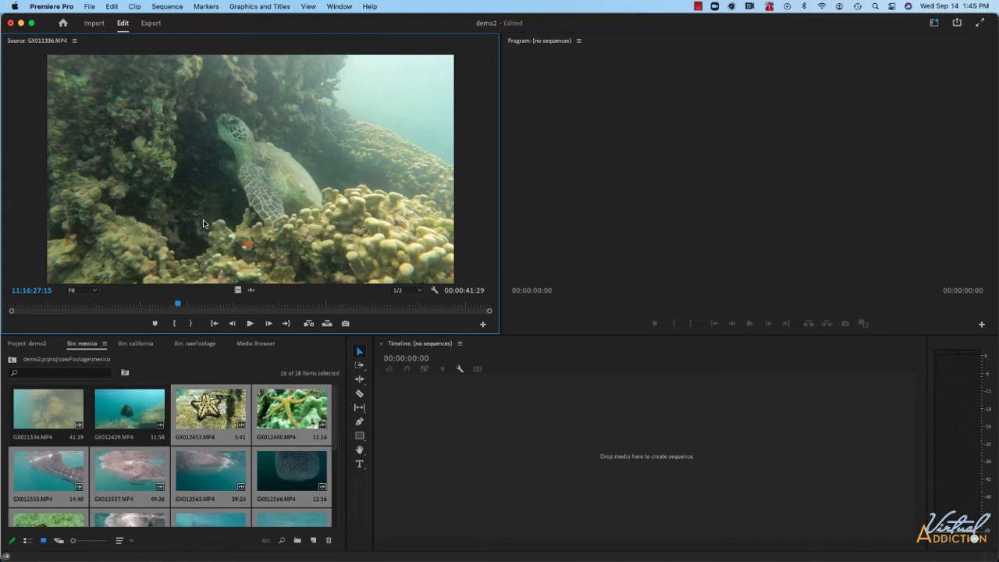
pyautogui.moveTo(146, 304)
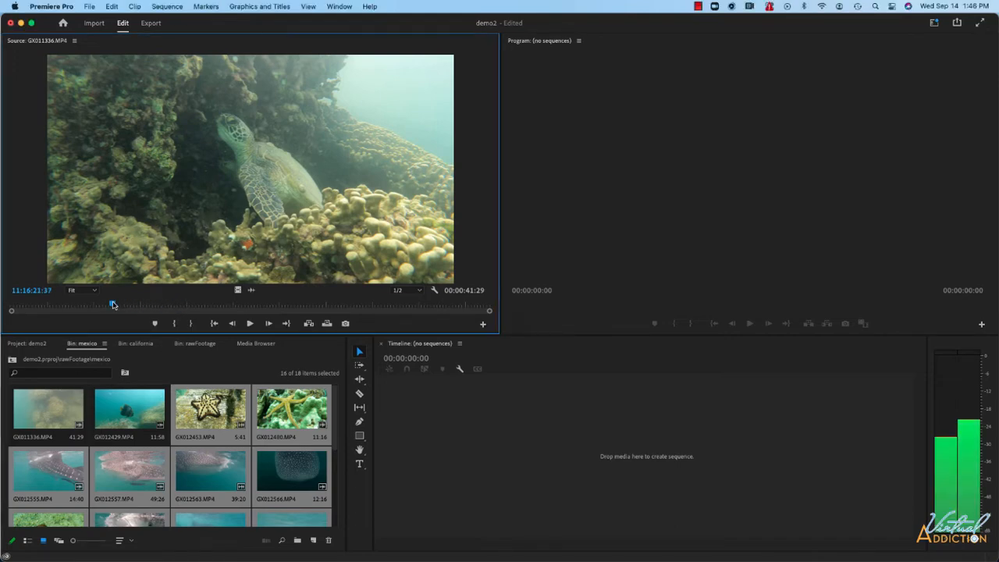
# Scrub the turtle clip back and forth to the frame where the turtle faces the camera
pyautogui.moveTo(112, 303); pyautogui.dragTo(75, 303)
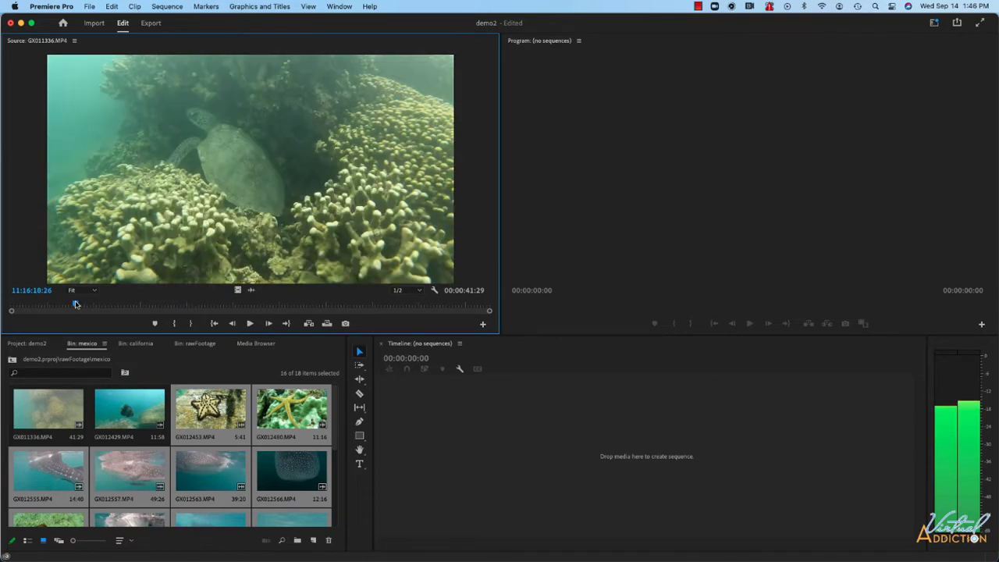
pyautogui.moveTo(75, 303); pyautogui.dragTo(116, 302)
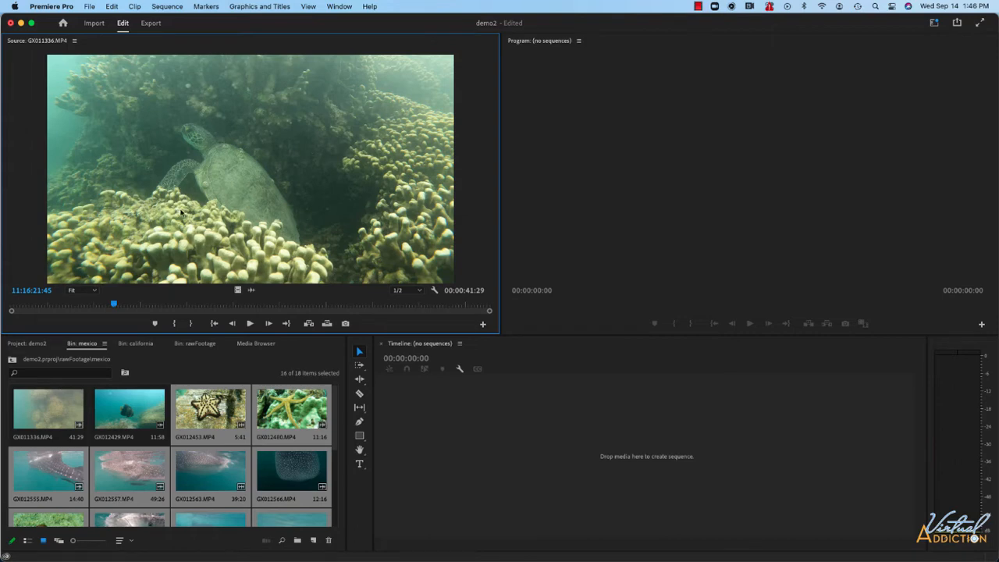
pyautogui.moveTo(25, 298)
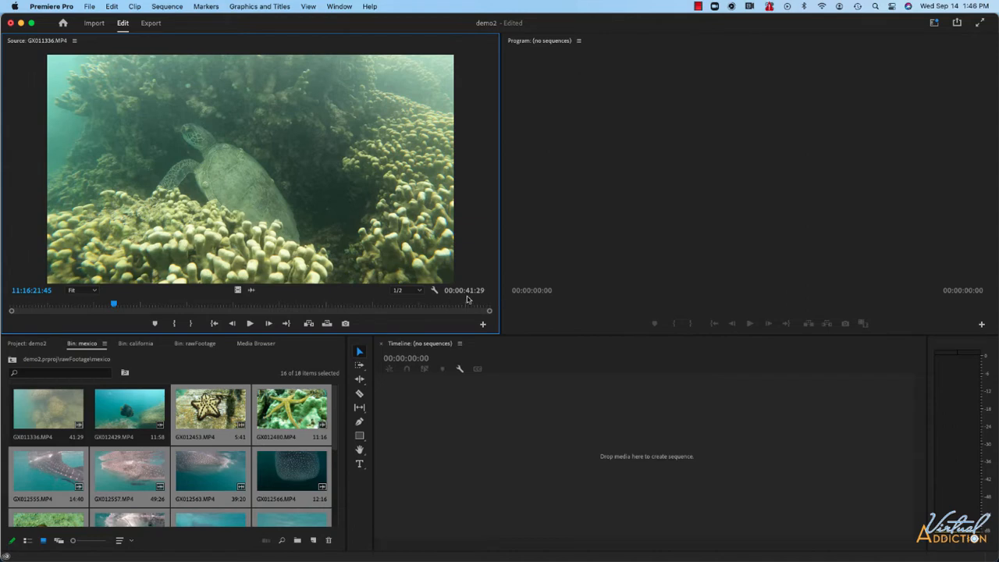
pyautogui.moveTo(474, 300)
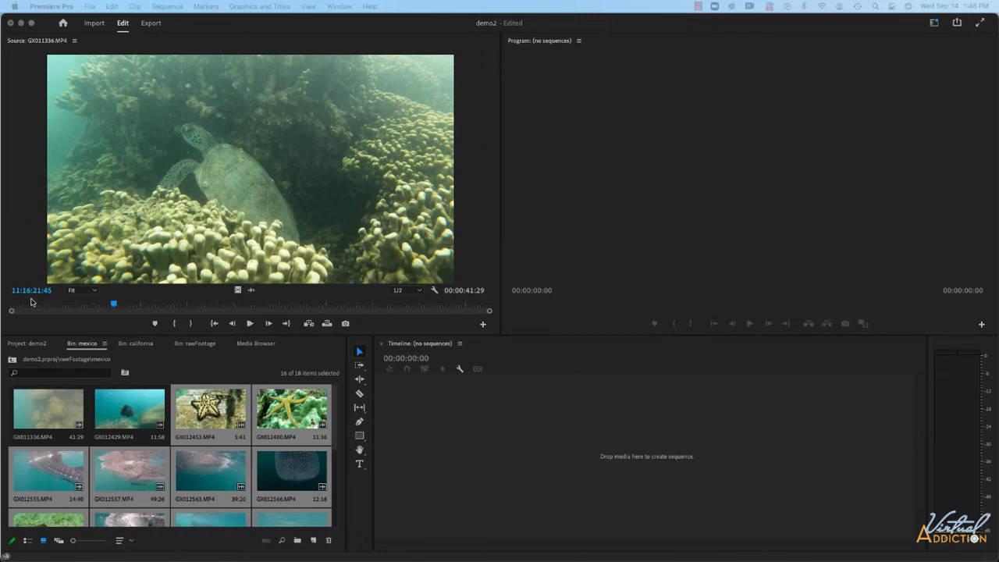
pyautogui.moveTo(28, 299)
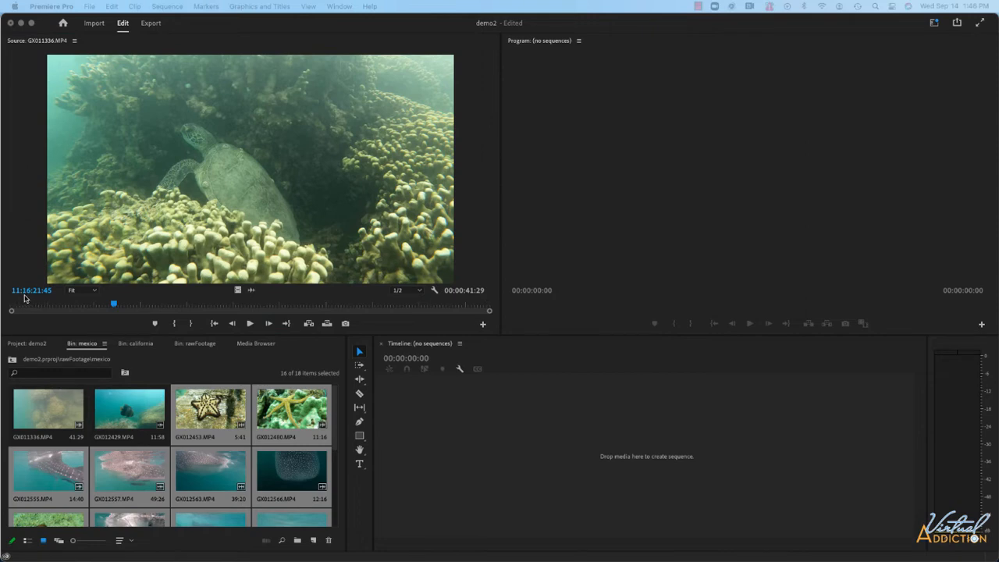
pyautogui.moveTo(48, 299)
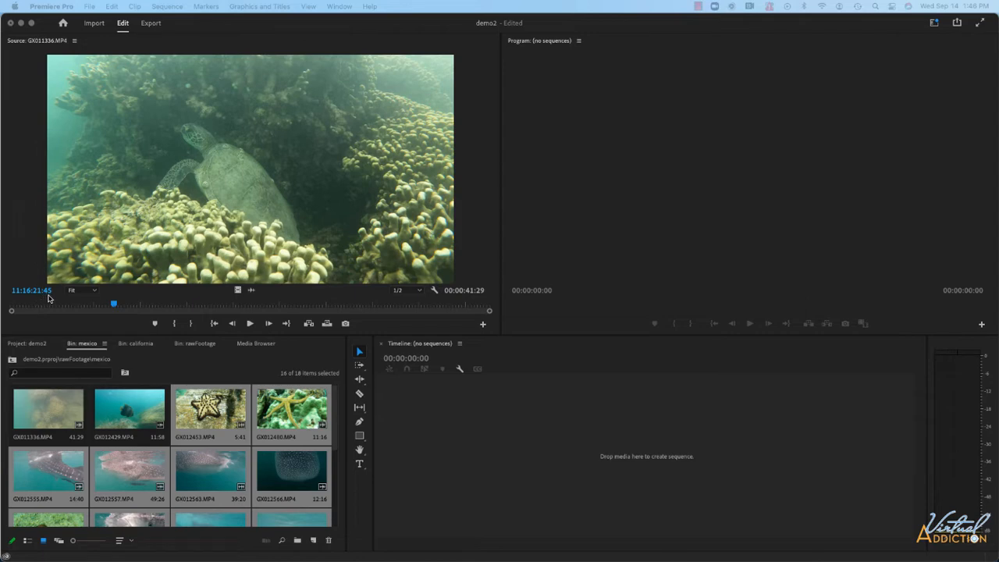
pyautogui.moveTo(32, 299)
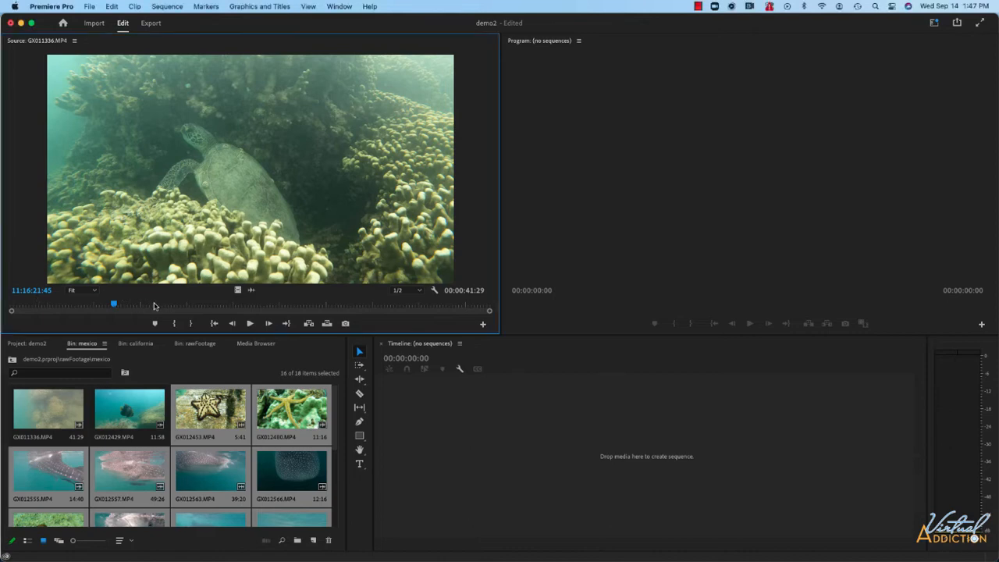
pyautogui.moveTo(113, 303); pyautogui.dragTo(153, 303)
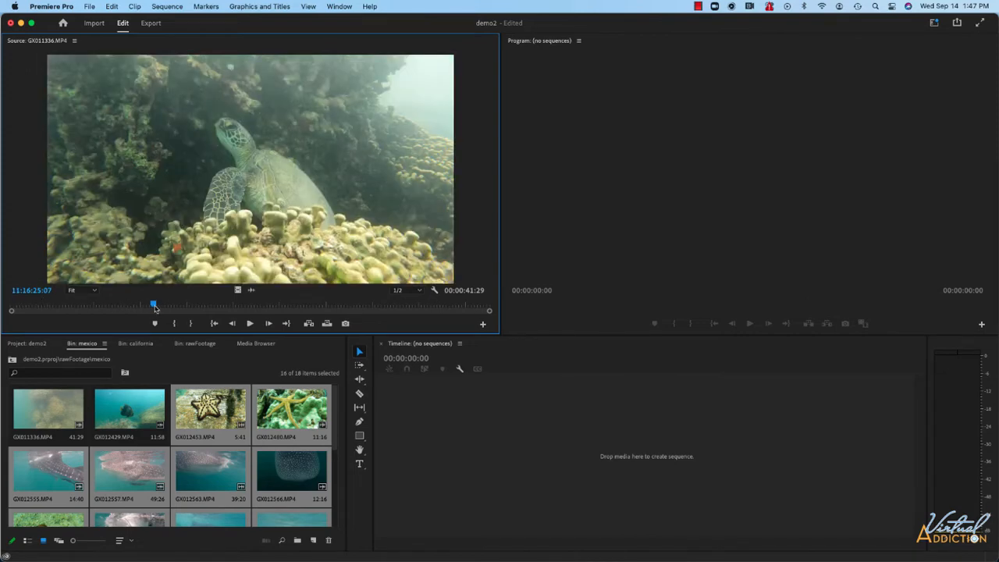
pyautogui.moveTo(153, 305); pyautogui.dragTo(44, 304)
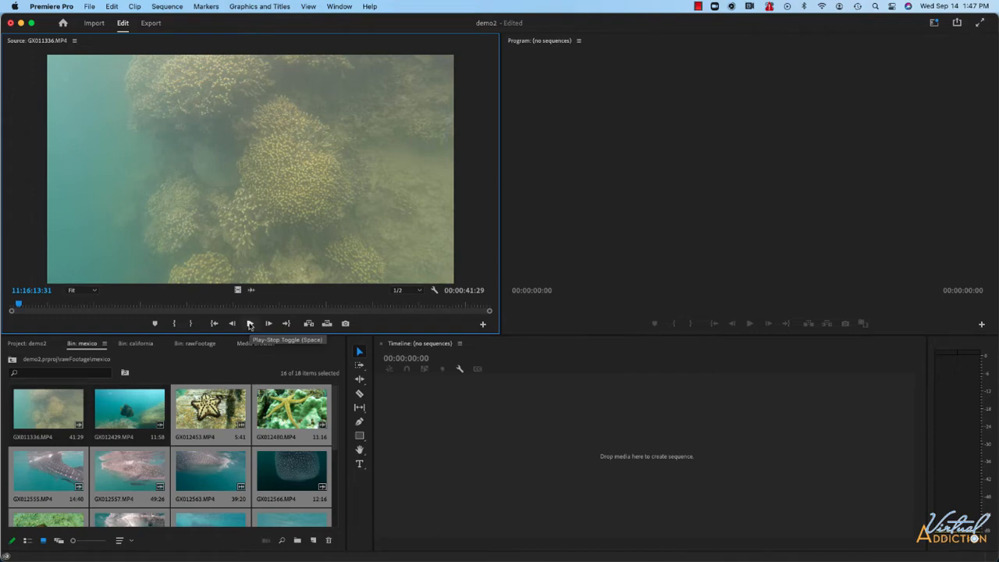
# Play the turtle clip and stop it on the pale yellow coral frame with the spacebar
pyautogui.click(249, 323)
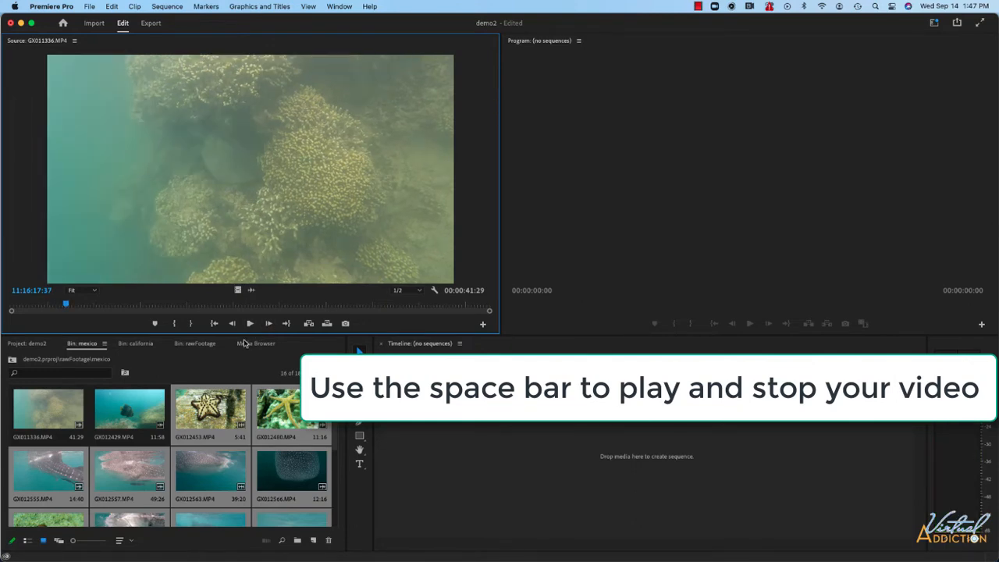
pyautogui.press('space')
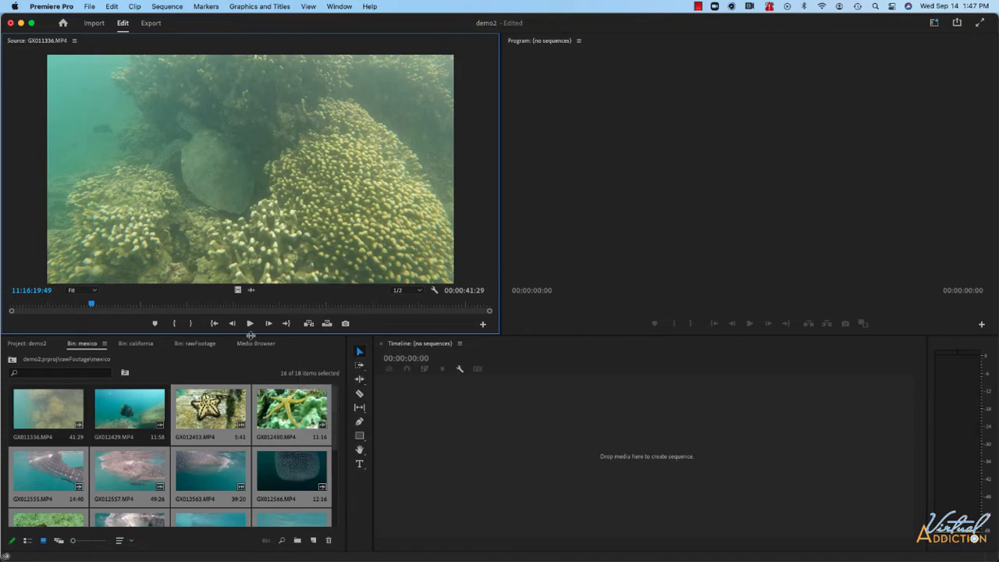
pyautogui.moveTo(269, 323)
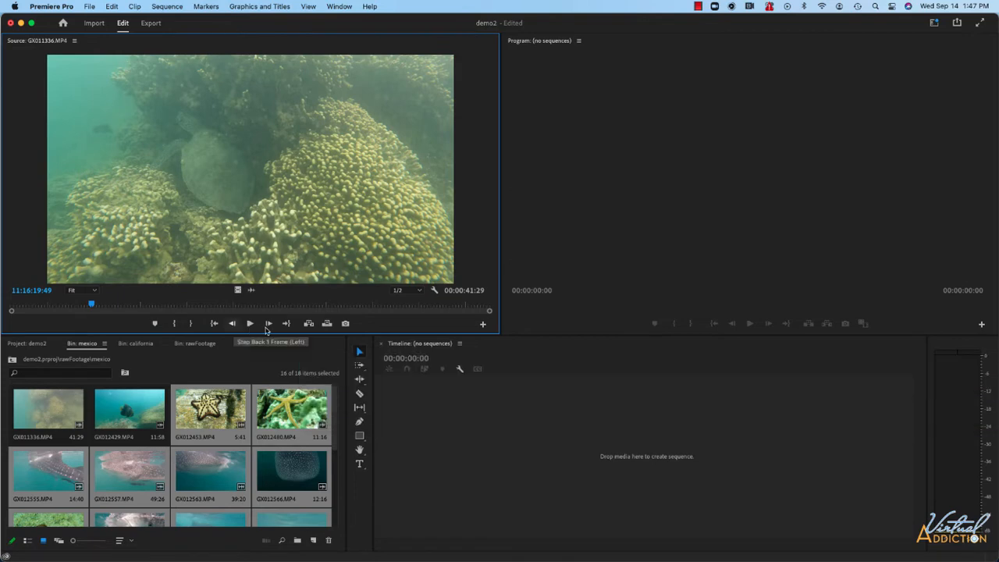
pyautogui.moveTo(269, 323)
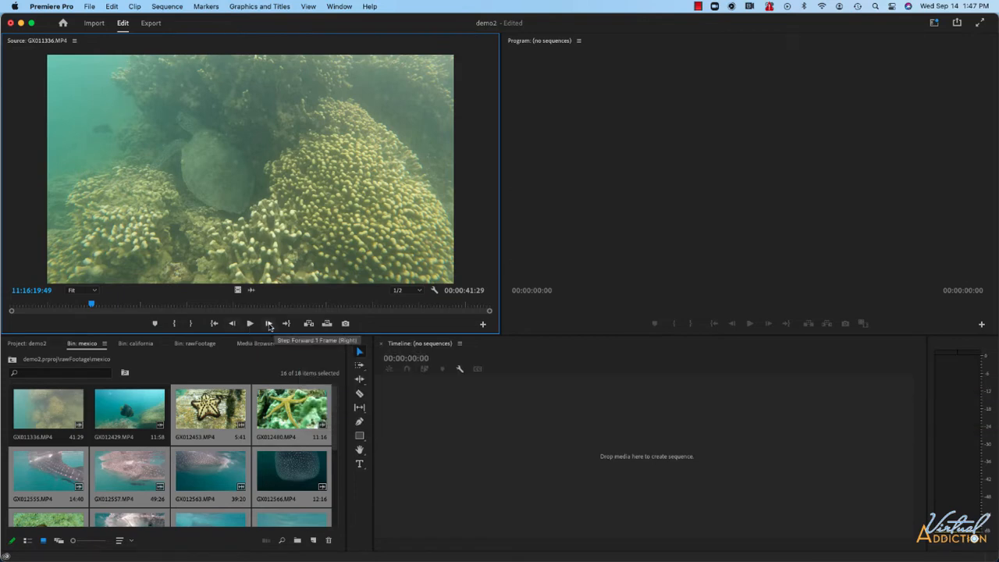
# Step the turtle clip forward one frame on the coral shot
pyautogui.click(268, 323)
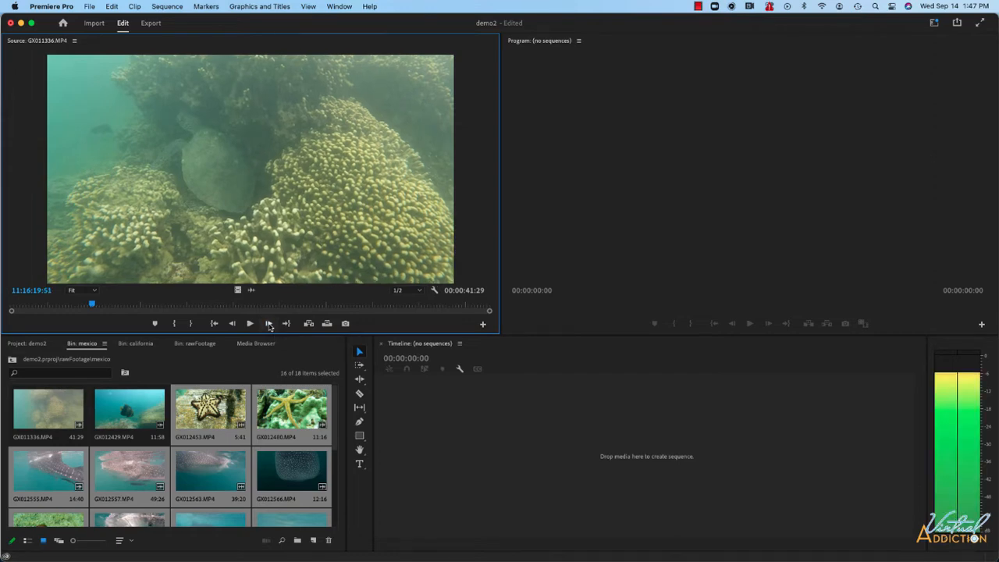
pyautogui.moveTo(250, 323)
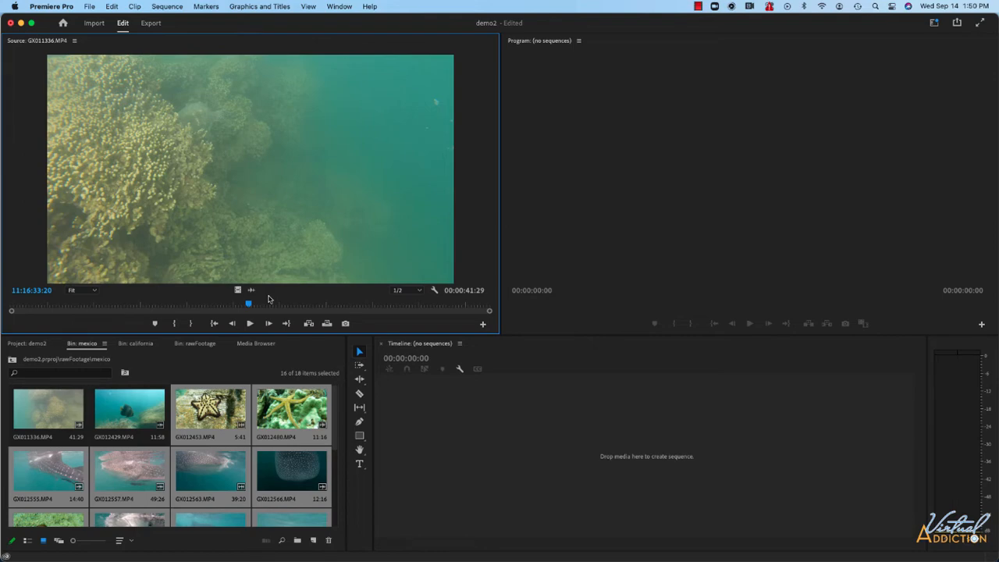
pyautogui.moveTo(268, 300)
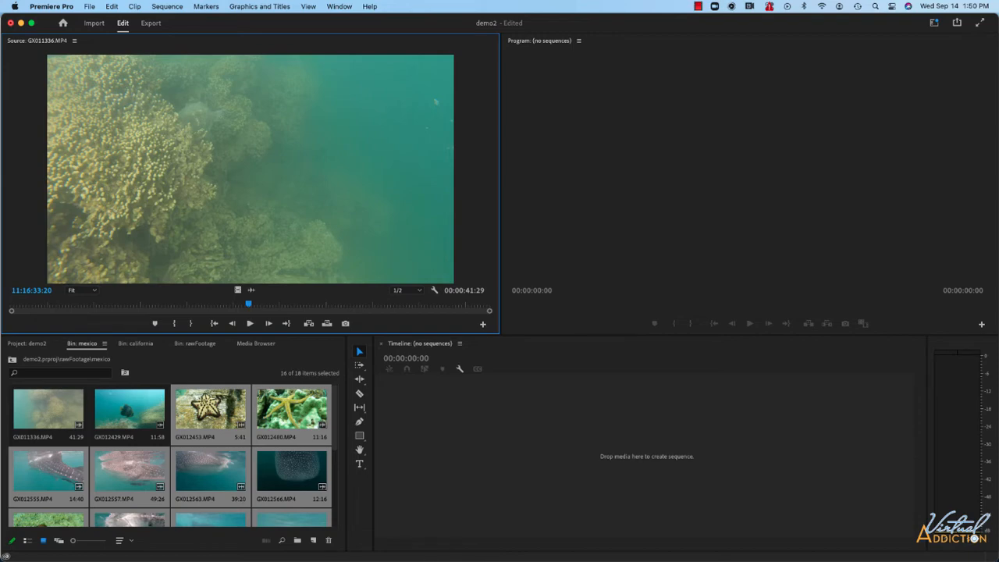
pyautogui.moveTo(206, 331)
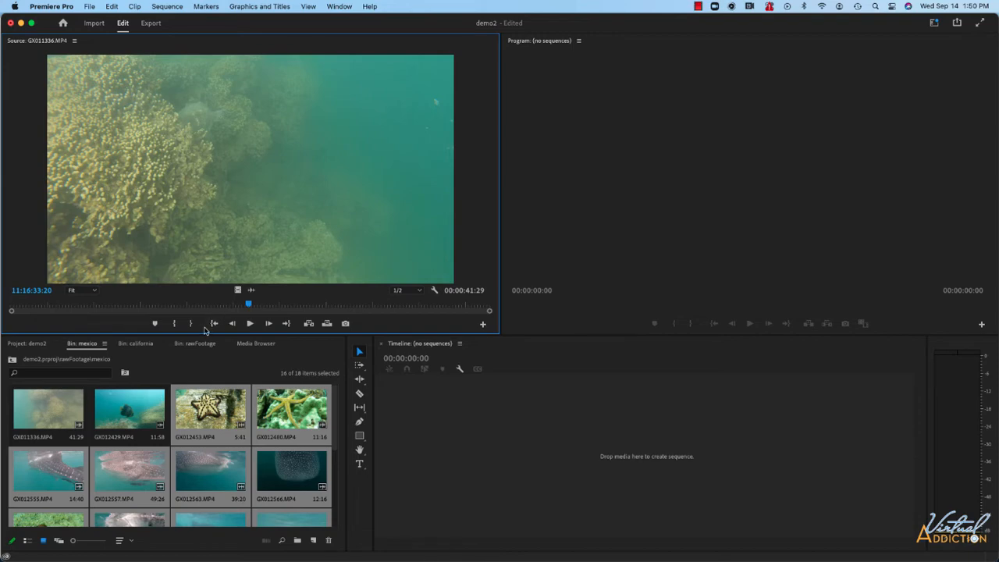
pyautogui.moveTo(174, 323)
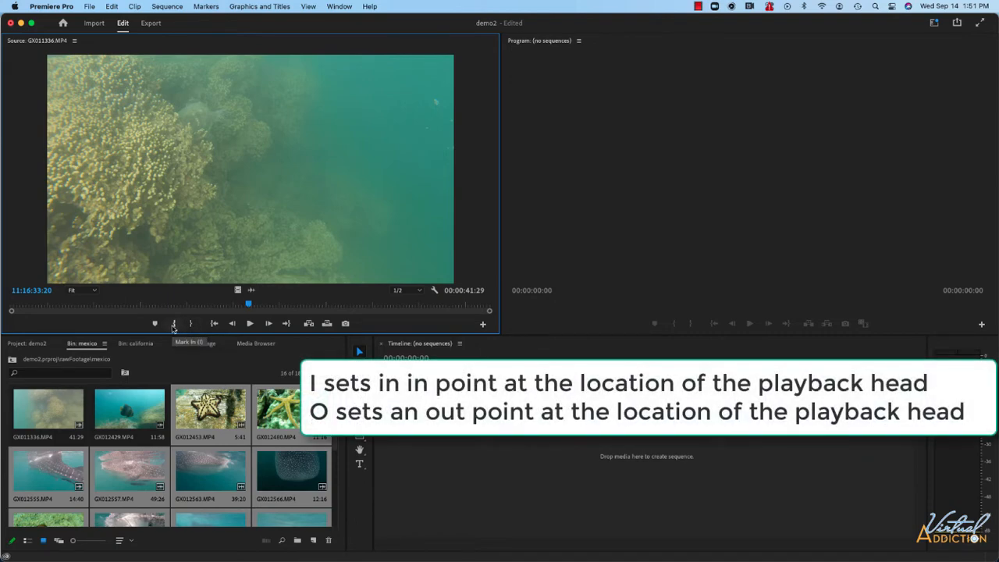
pyautogui.moveTo(190, 323)
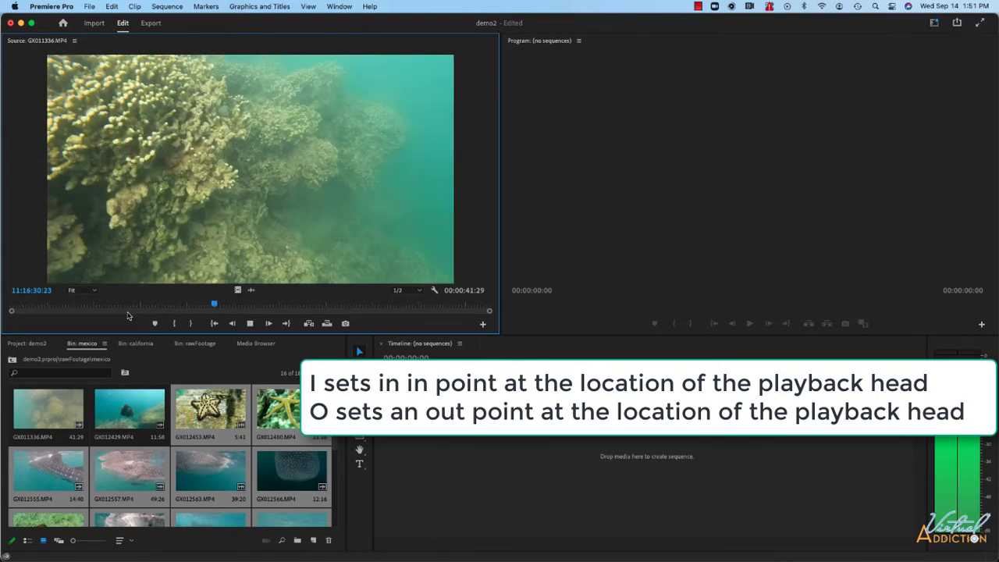
# Scrub the coral clip to the sea turtle resting on the reef for marking the in-to-out range
pyautogui.moveTo(214, 303); pyautogui.dragTo(190, 303)
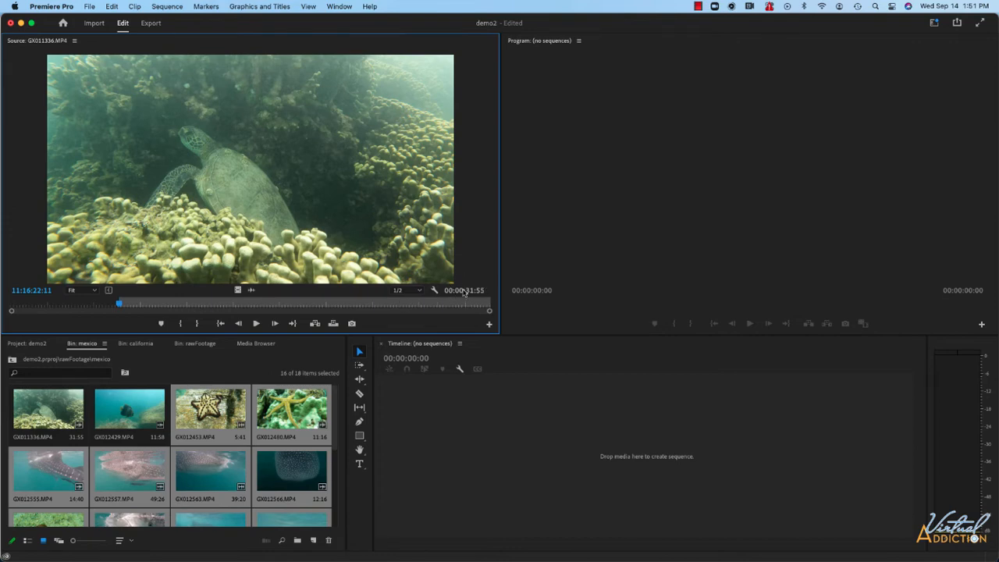
pyautogui.moveTo(477, 295)
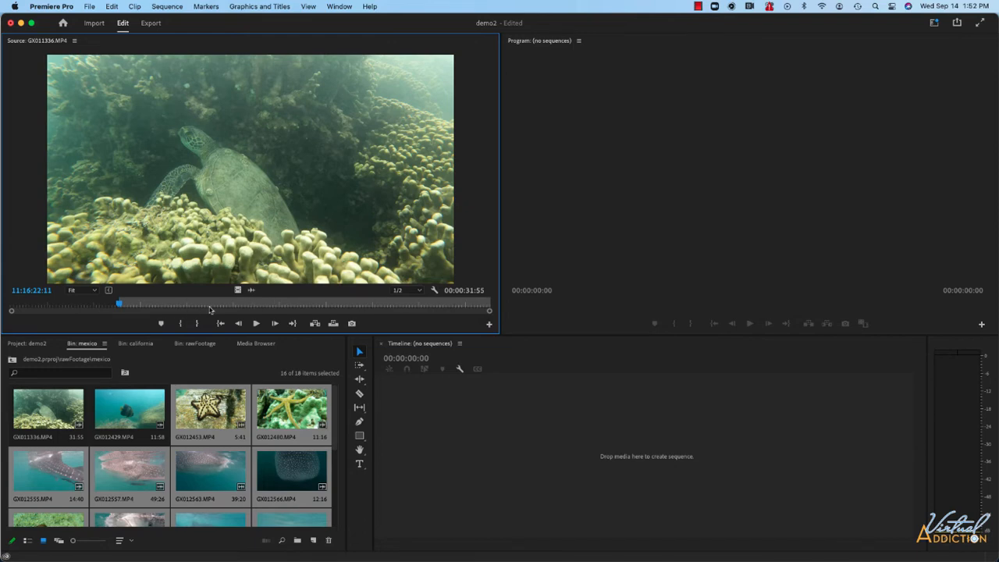
pyautogui.moveTo(213, 309)
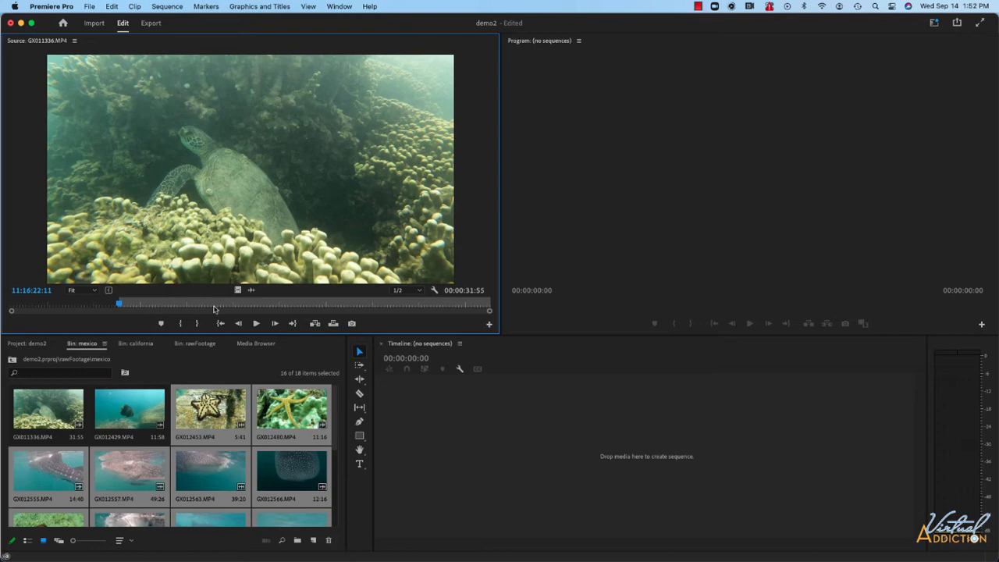
# Play the clip and drag the out point to shorten the turtle range to 00:00:06:40
pyautogui.click(256, 323)
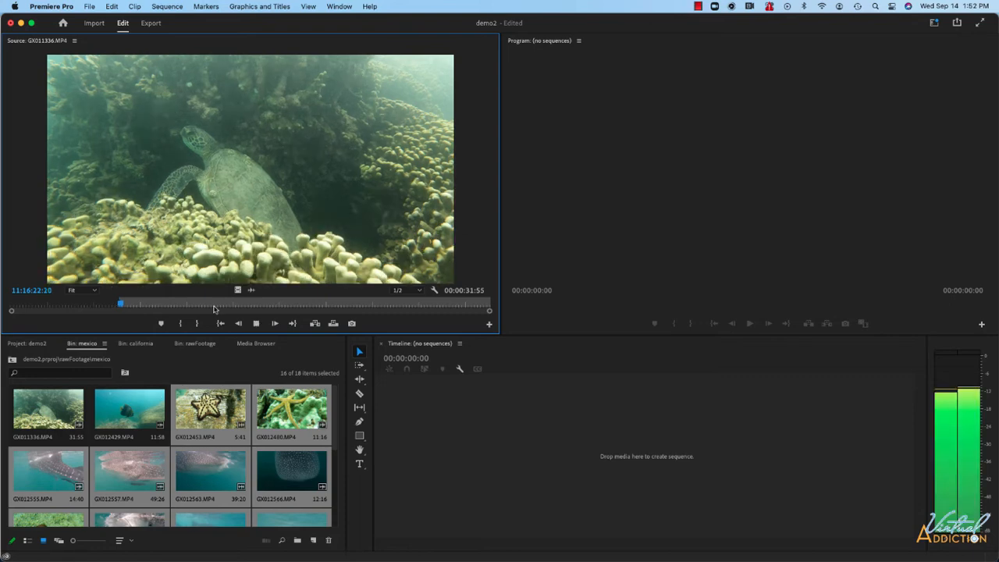
pyautogui.moveTo(121, 303); pyautogui.dragTo(153, 302)
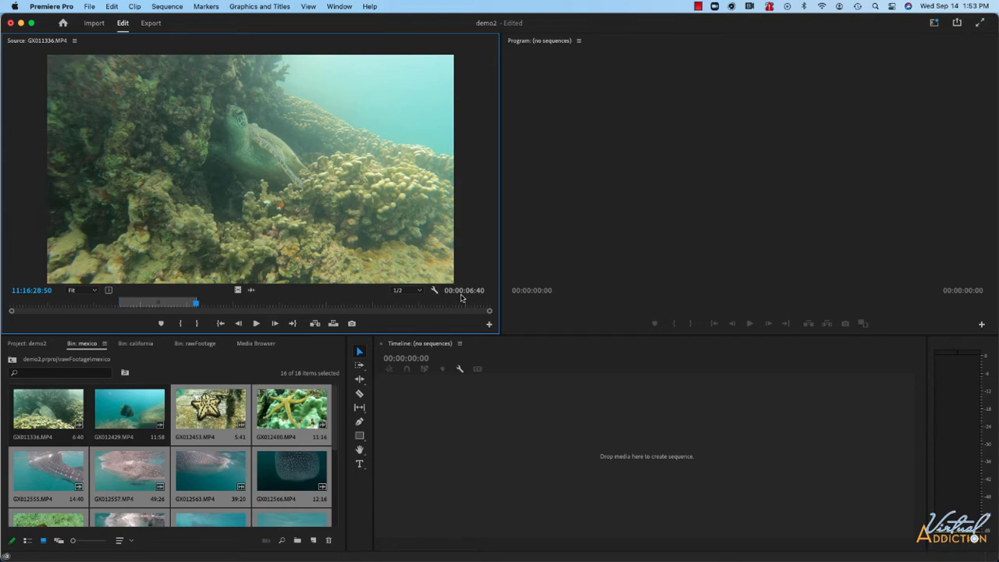
pyautogui.moveTo(134, 309)
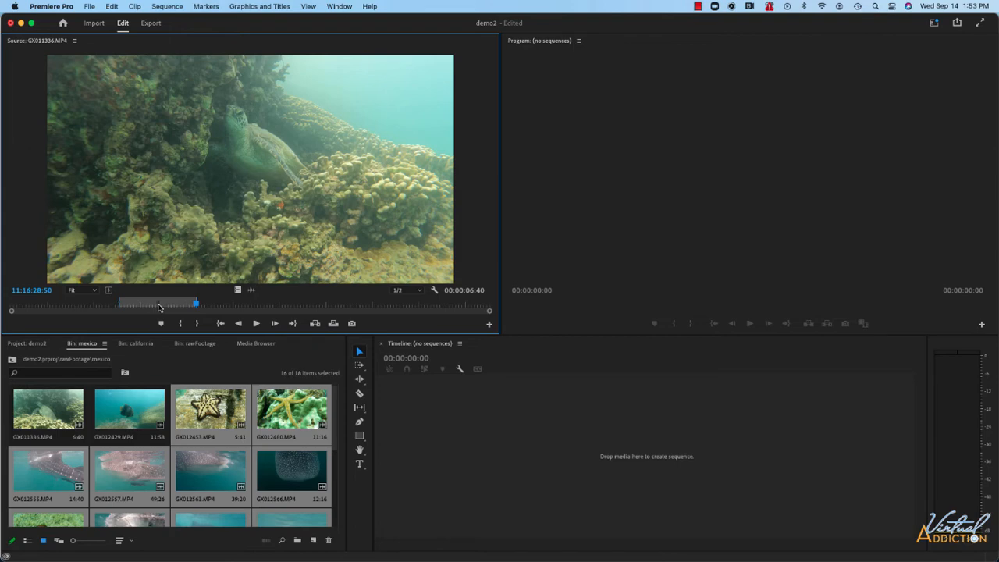
pyautogui.moveTo(195, 306)
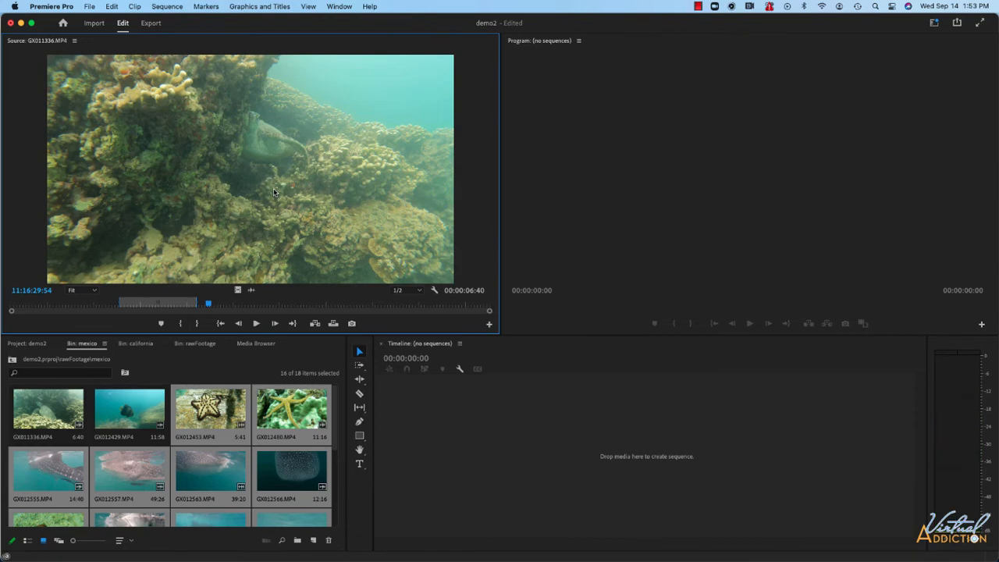
pyautogui.moveTo(215, 295)
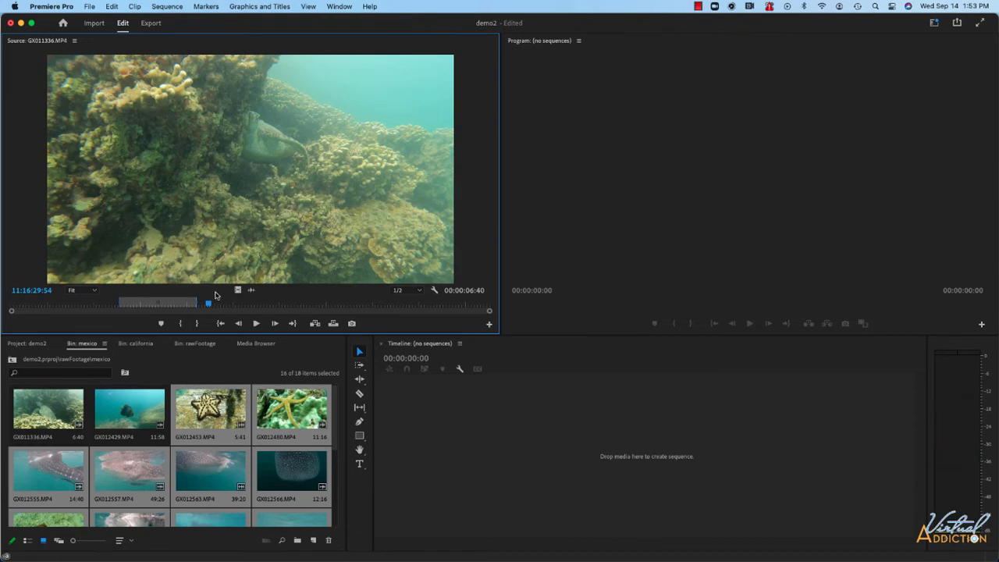
pyautogui.moveTo(197, 309)
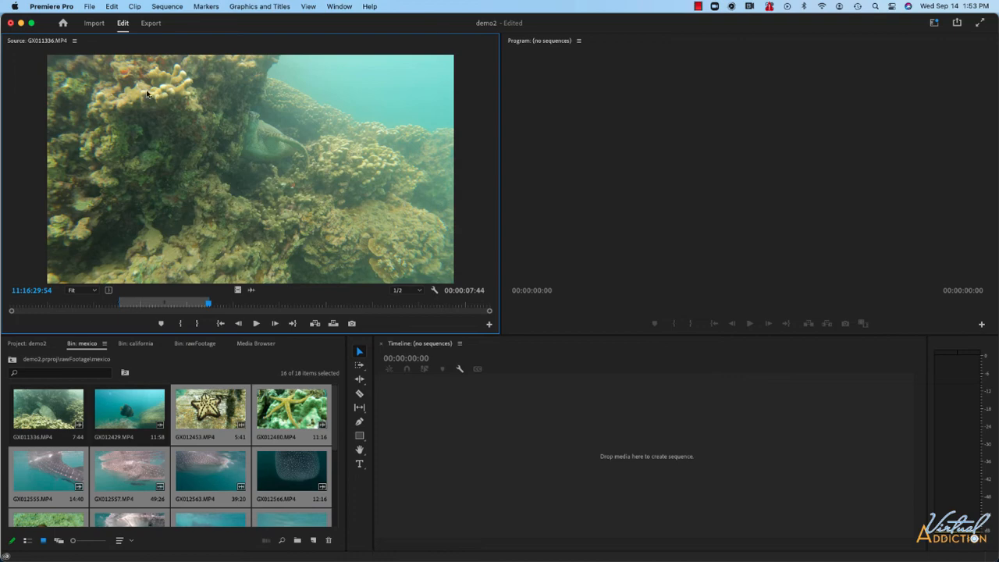
pyautogui.moveTo(196, 248)
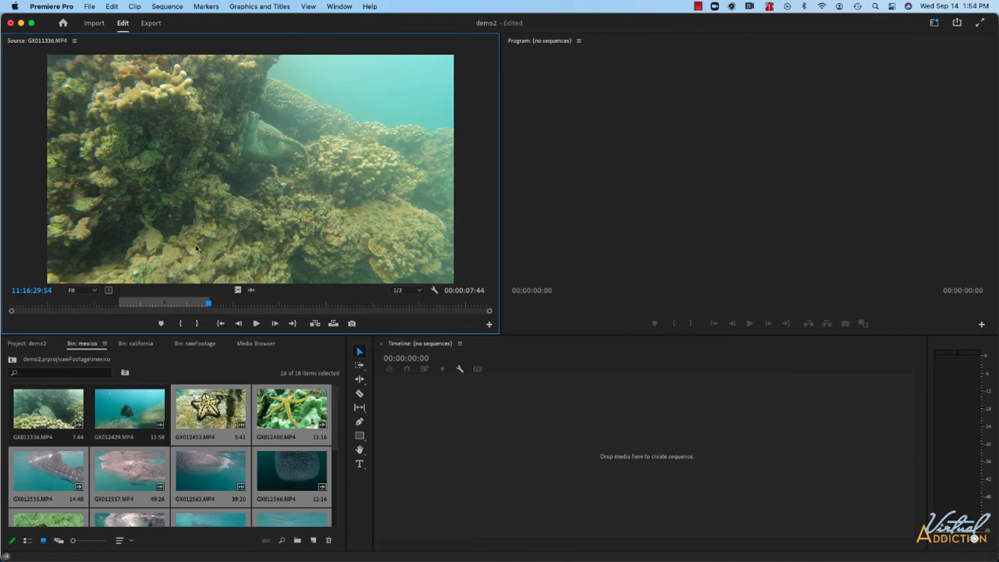
pyautogui.moveTo(191, 304)
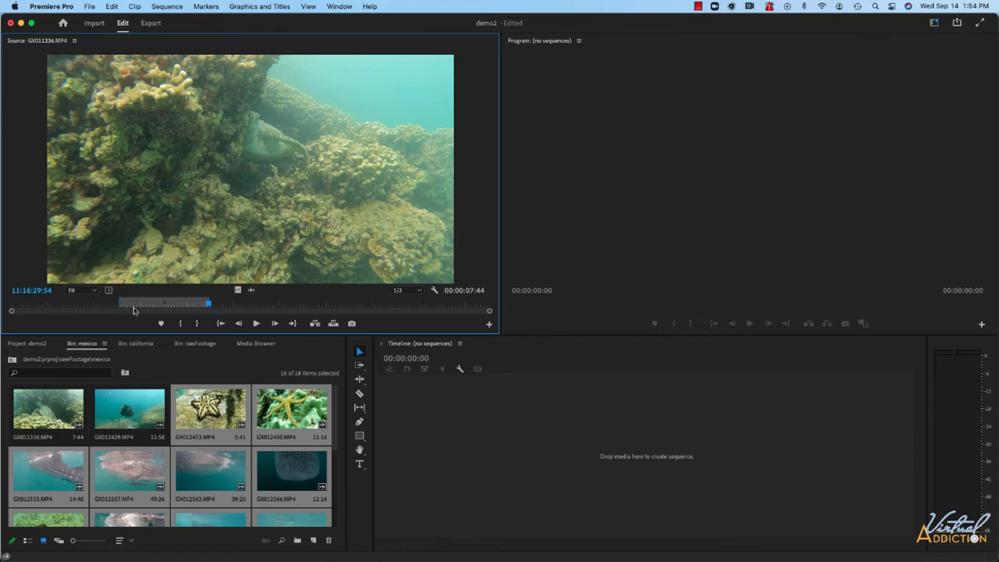
pyautogui.moveTo(449, 298)
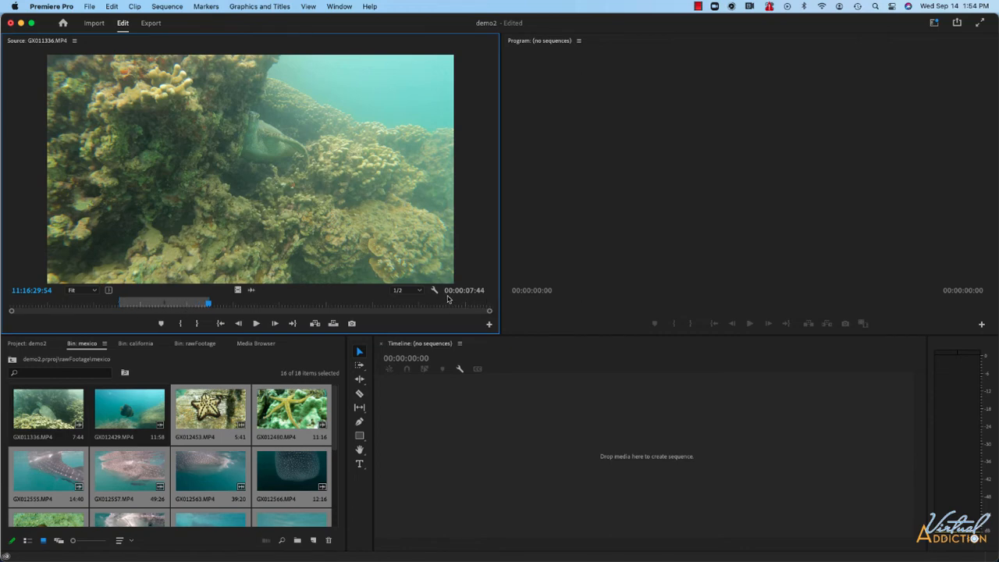
pyautogui.moveTo(481, 298)
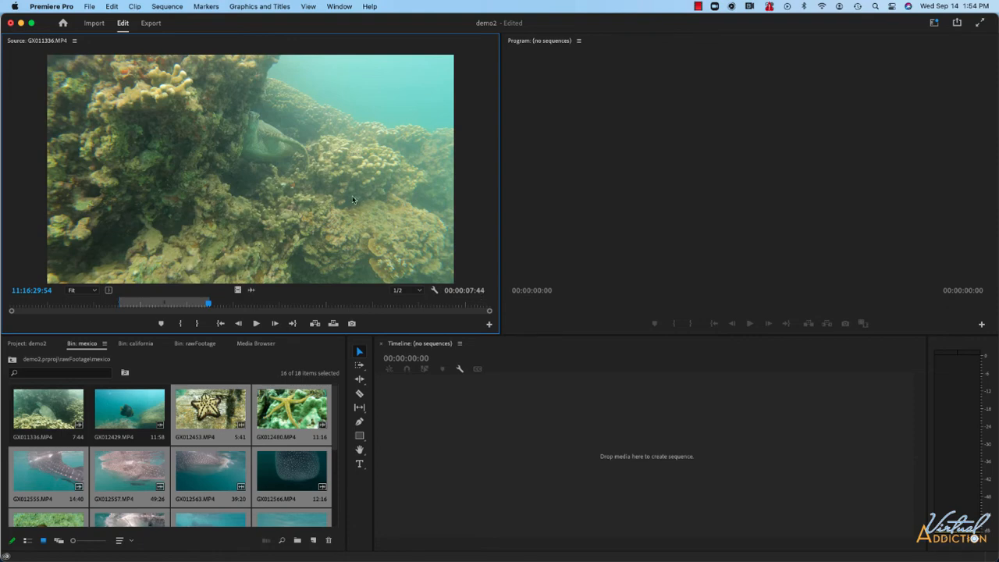
pyautogui.moveTo(75, 46)
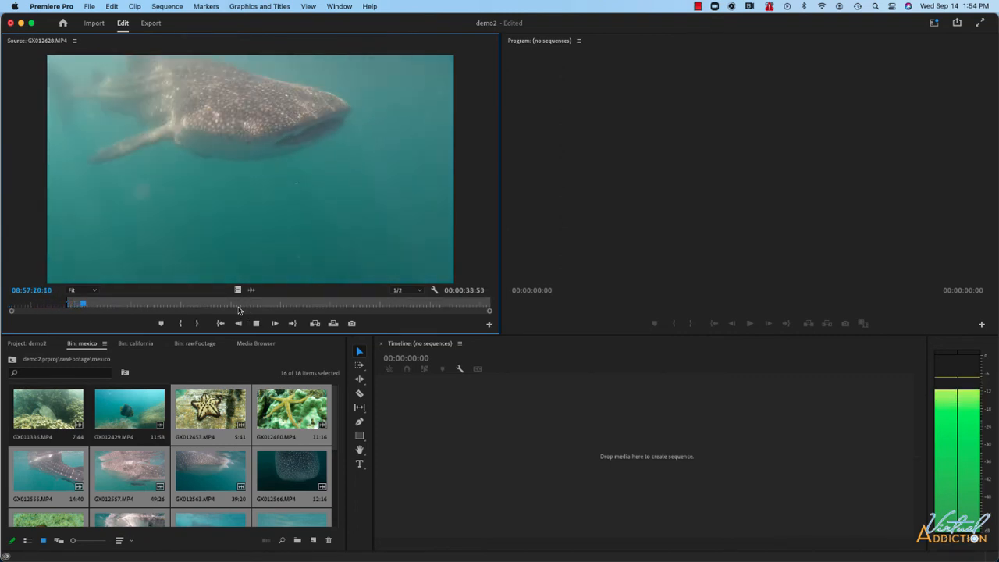
# Scrub the whale shark clip near its start where the 00:00:07:56 range is marked
pyautogui.moveTo(81, 303); pyautogui.dragTo(108, 302)
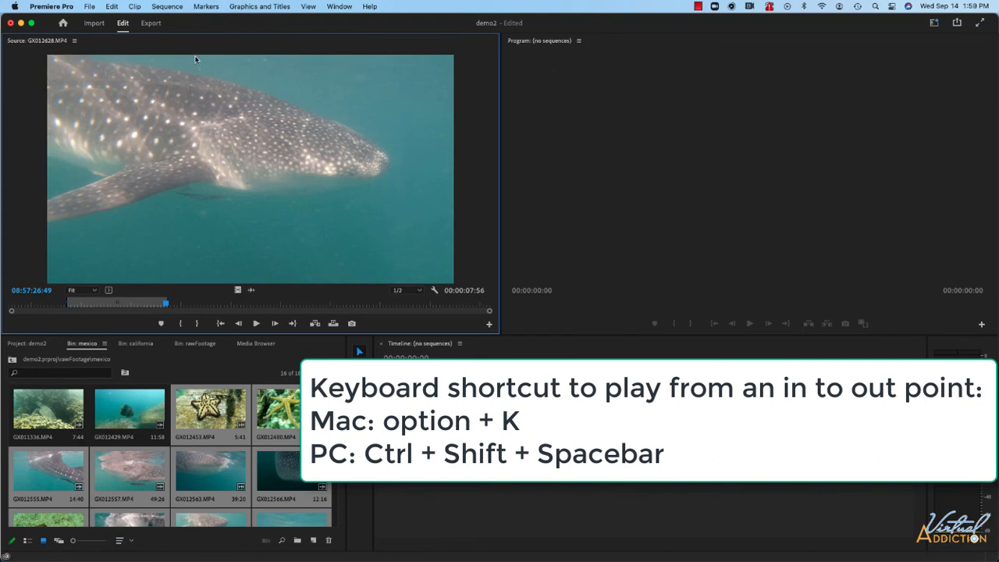
# Return the Source Monitor to the turtle clip, keeping its 00:00:07:44 marked range
pyautogui.click(75, 41)
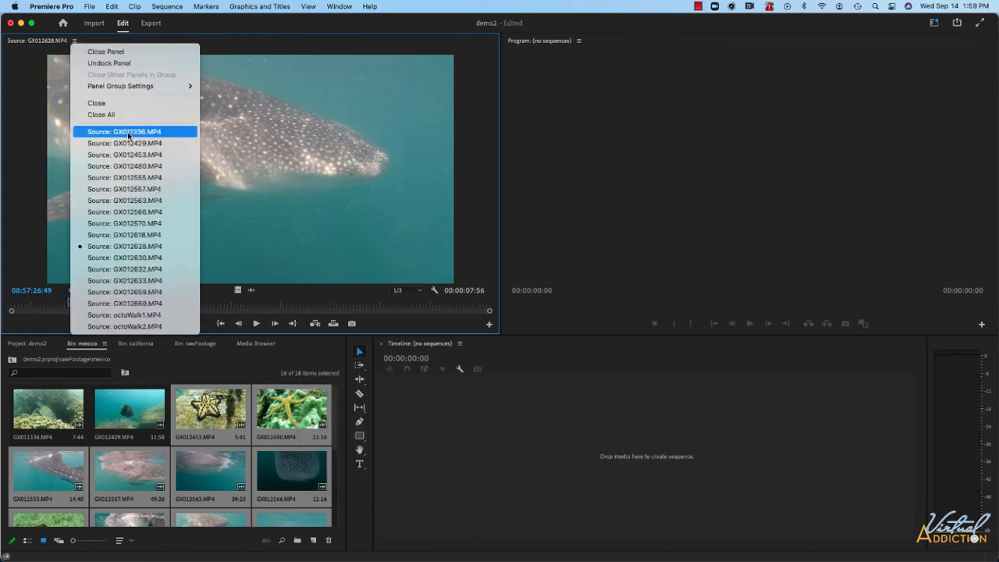
pyautogui.click(123, 131)
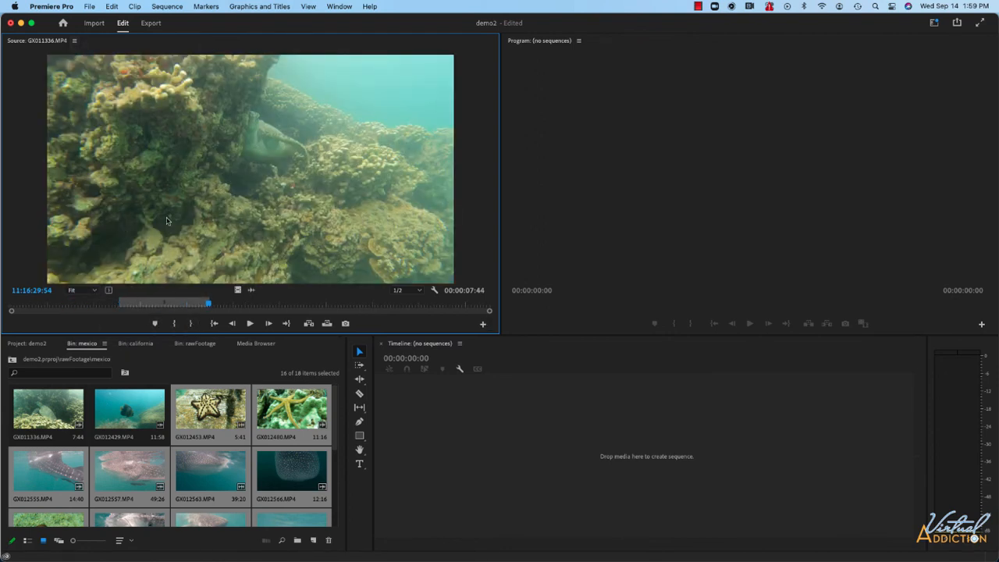
pyautogui.moveTo(177, 204)
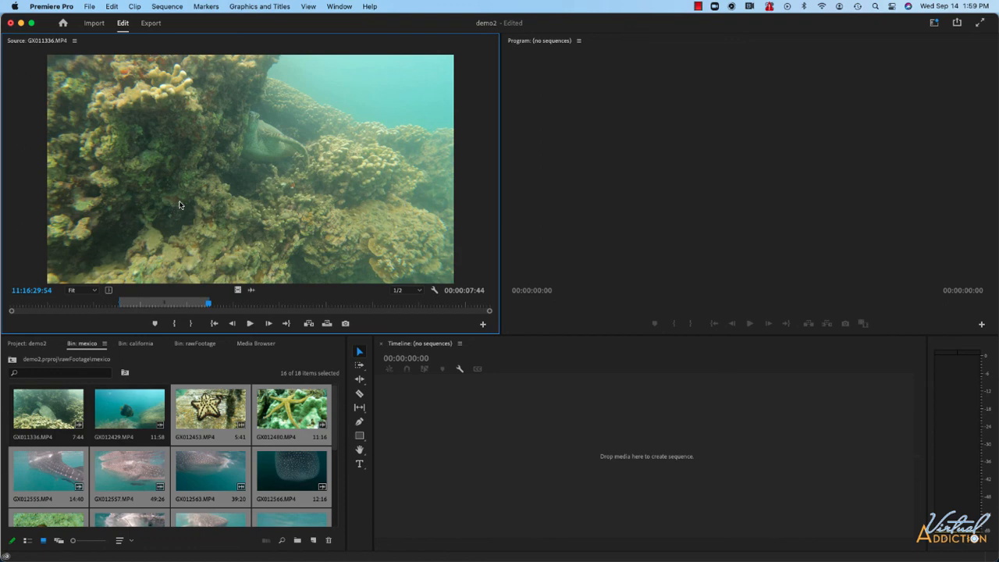
pyautogui.moveTo(181, 203)
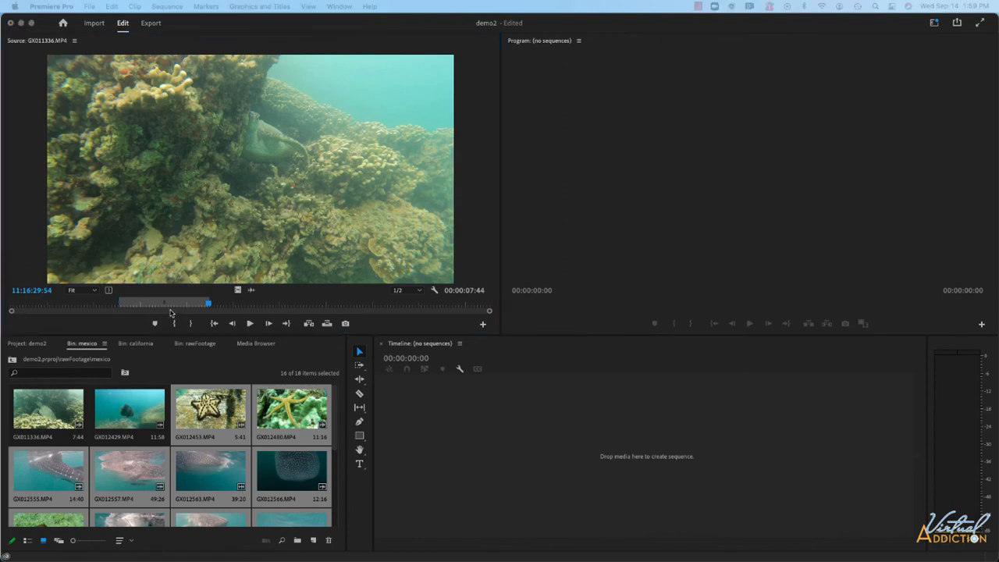
pyautogui.moveTo(215, 244)
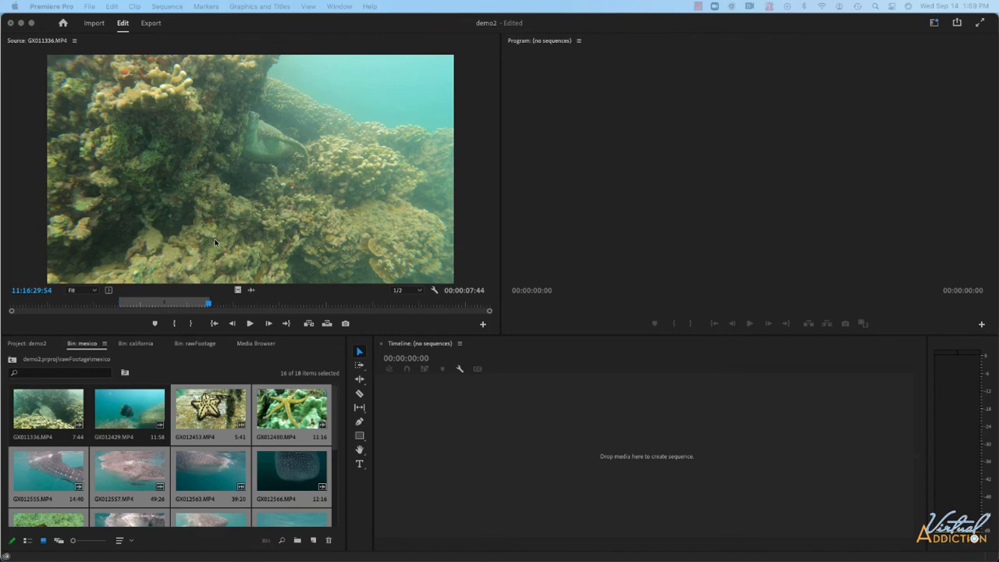